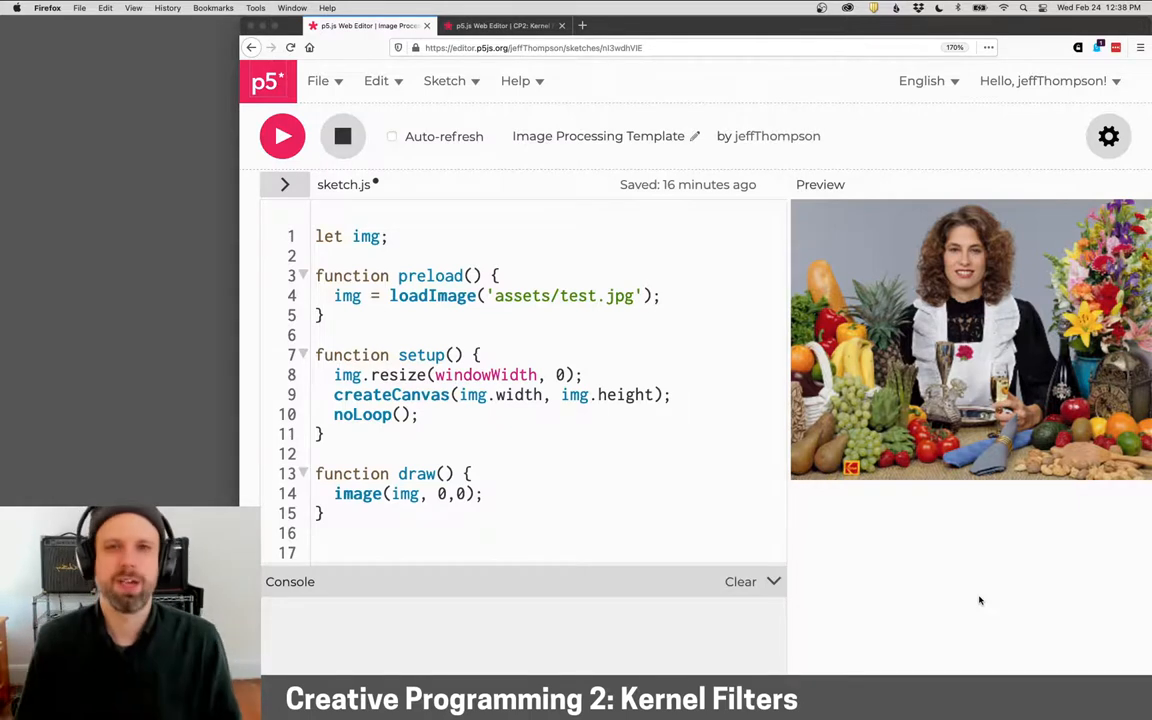
Switch to the CP2: Kernel Filters sketch and review the blur, sharpen and edge kernel arrays
{"action": "left_click", "coordinate": [500, 25]}
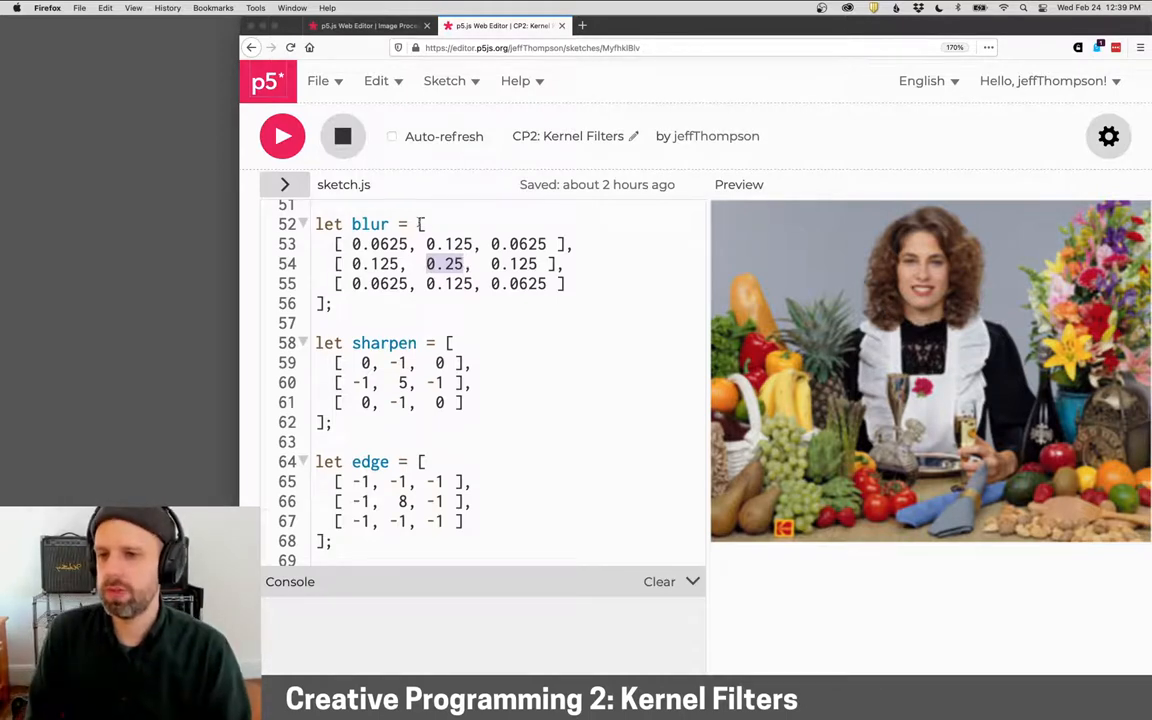
{"action": "double_click", "coordinate": [447, 244]}
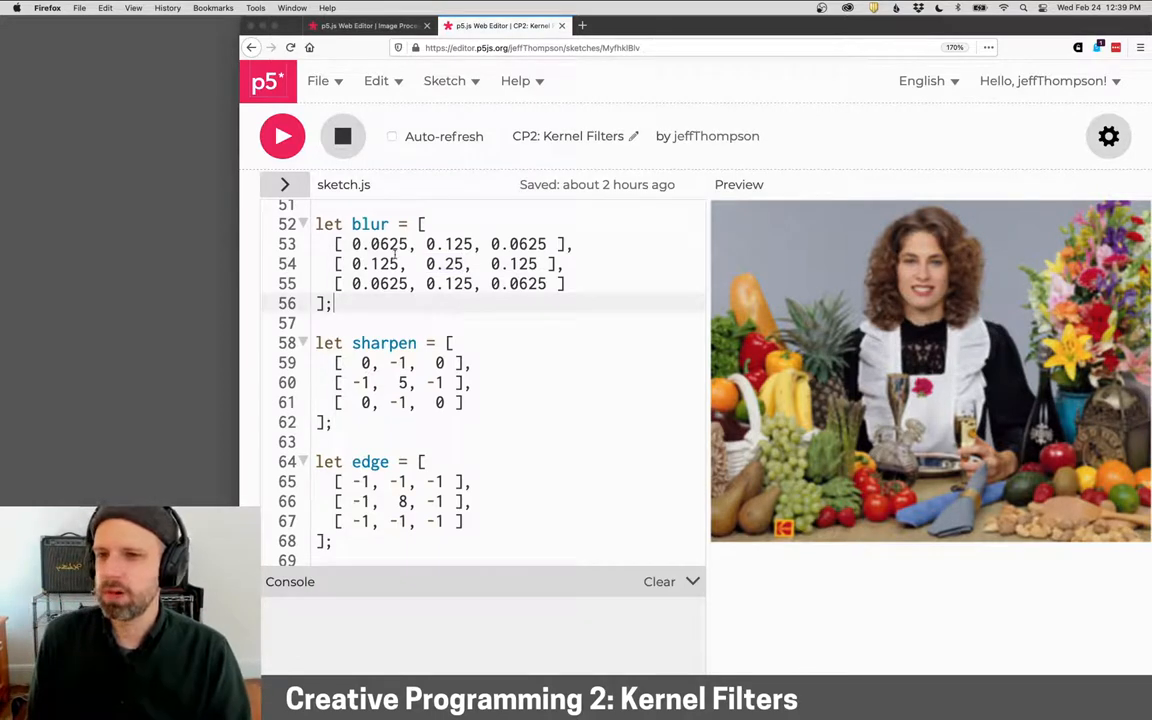
{"action": "double_click", "coordinate": [449, 264]}
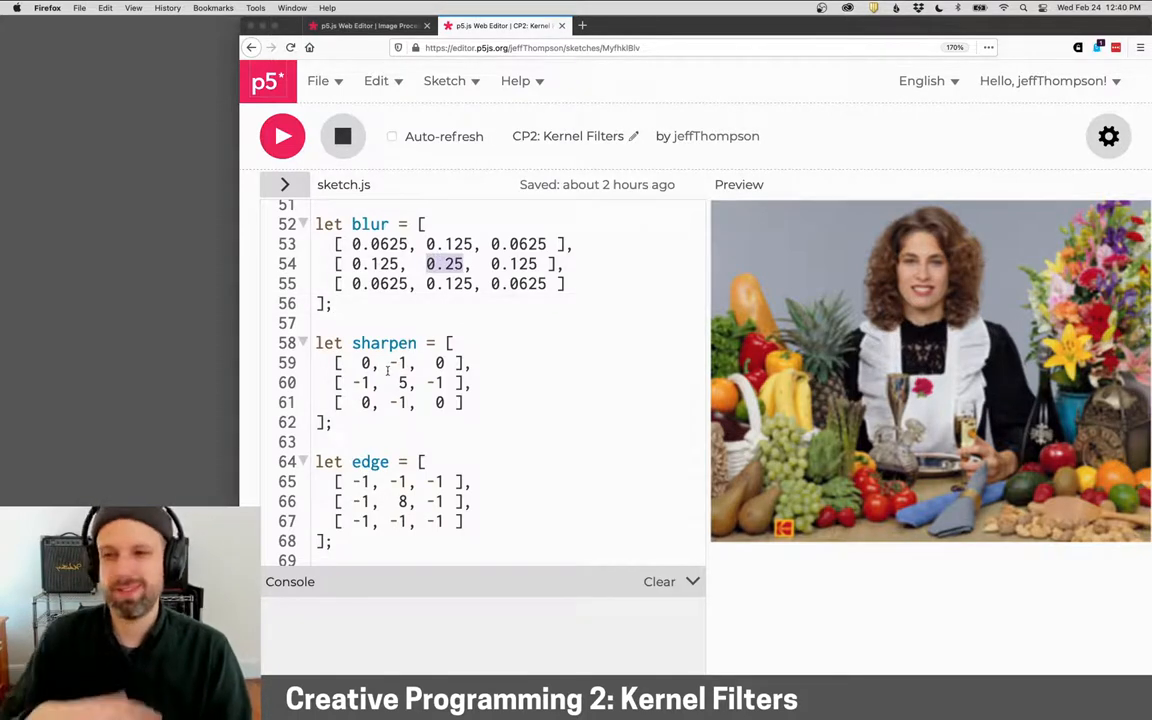
{"action": "scroll", "scroll_direction": "down", "scroll_amount": 3}
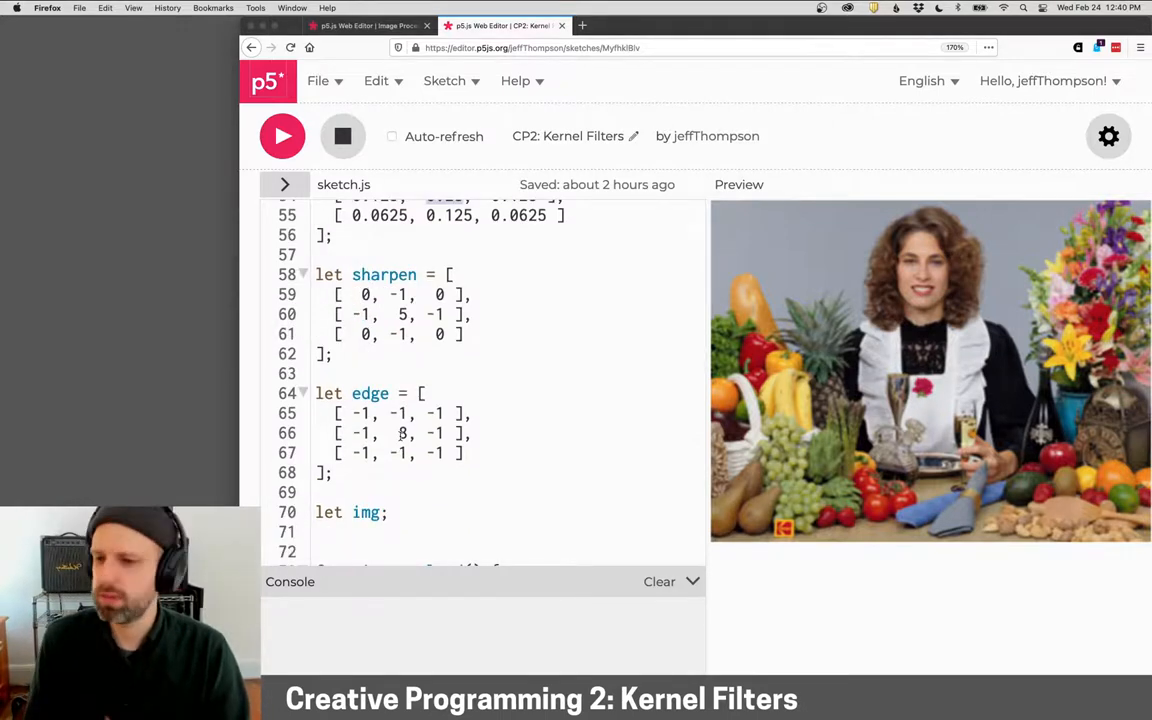
Show the inverted edge-detection result, then comment out every kernelFilter call, including blur
{"action": "scroll", "scroll_direction": "down", "scroll_amount": 3}
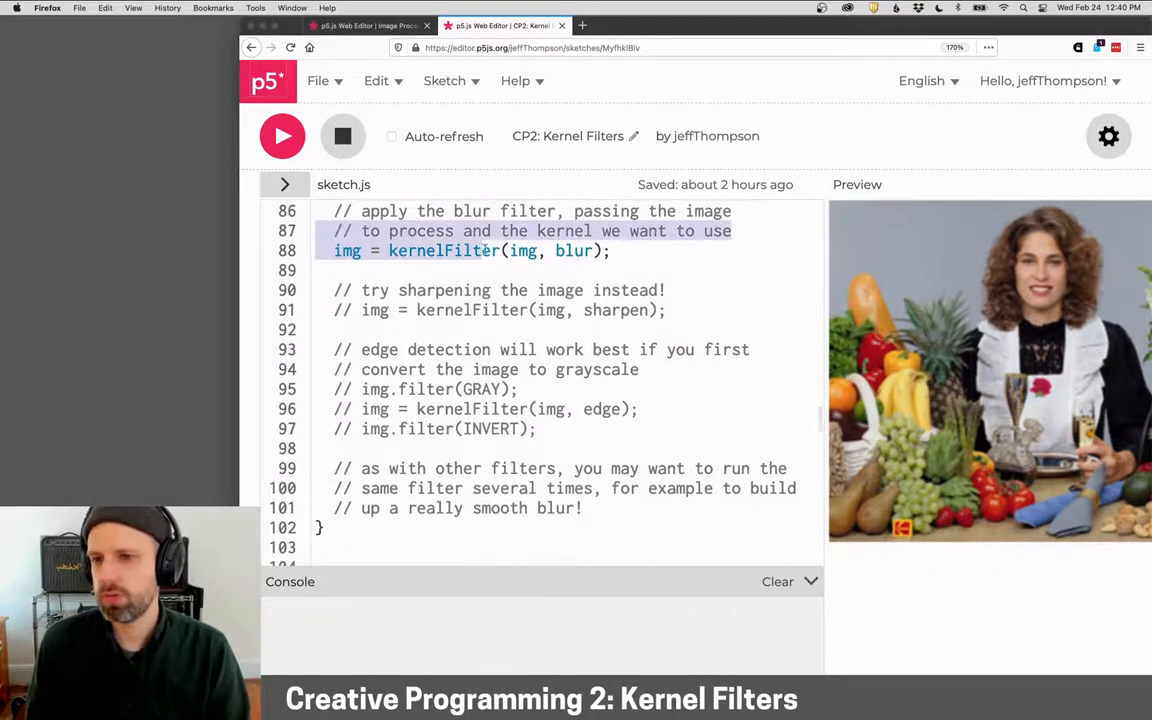
{"action": "left_click", "coordinate": [490, 250]}
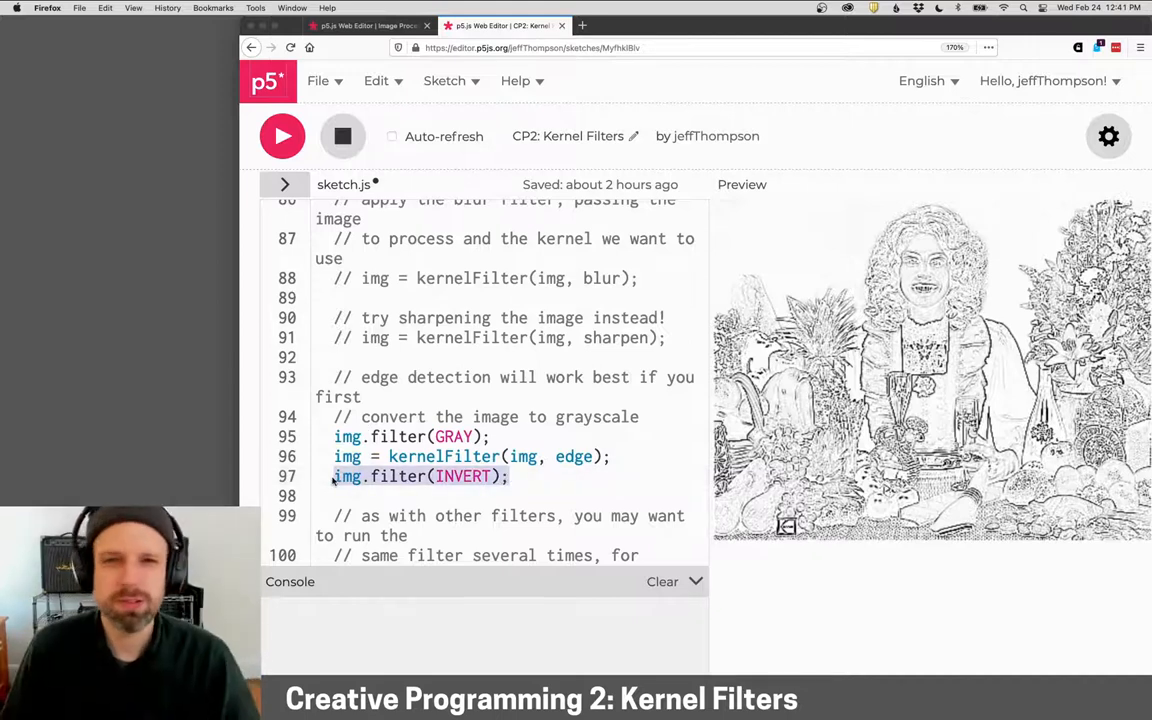
{"action": "key", "text": "cmd+/"}
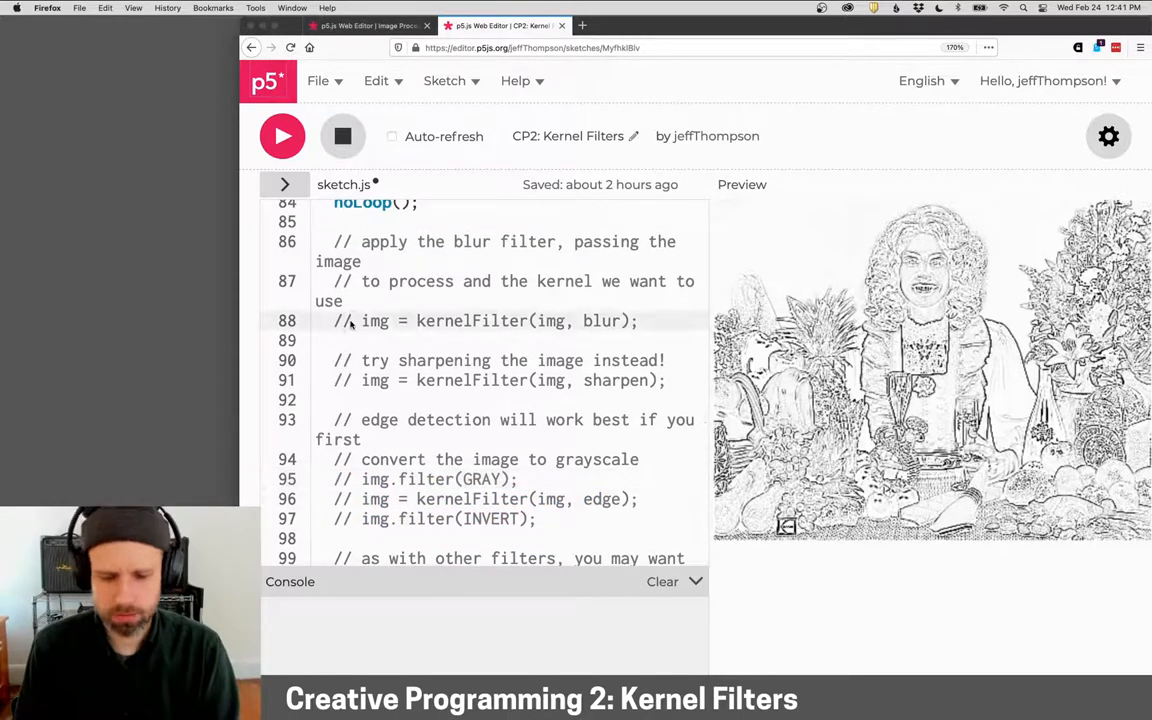
Walk through kernelFilter, highlighting the blank output image, the createImage line and the pixel loop
{"action": "scroll", "scroll_direction": "down", "scroll_amount": 3}
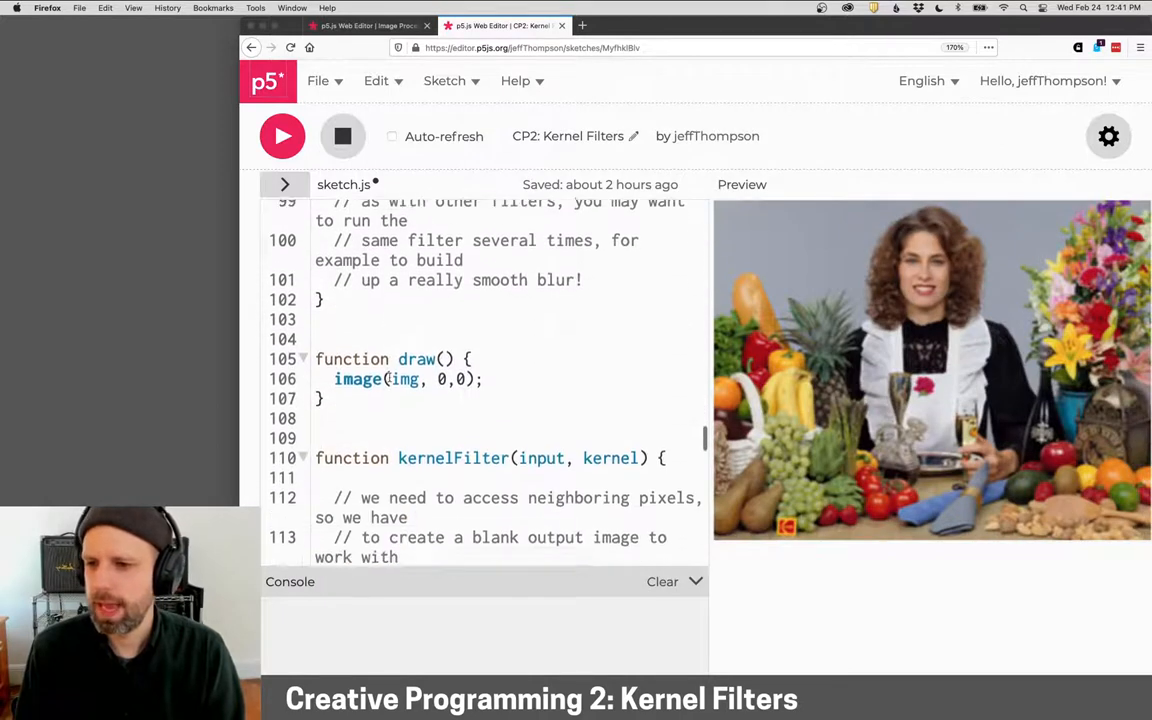
{"action": "scroll", "scroll_direction": "down", "scroll_amount": 3}
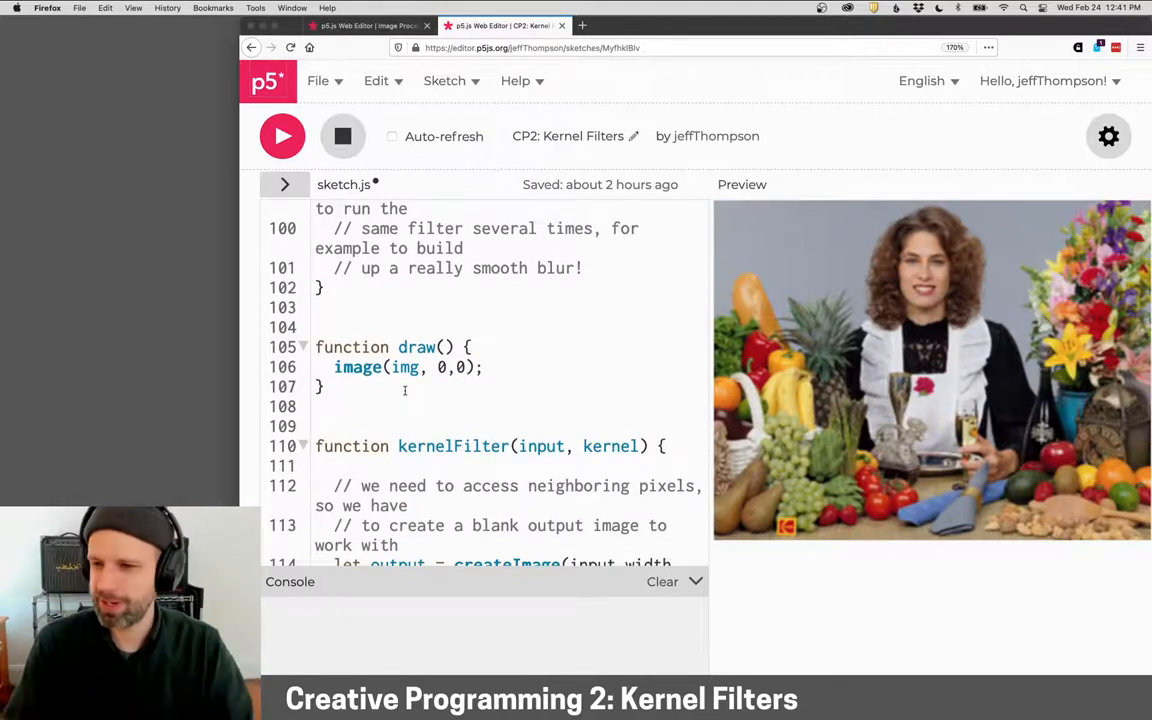
{"action": "scroll", "scroll_direction": "down", "scroll_amount": 3}
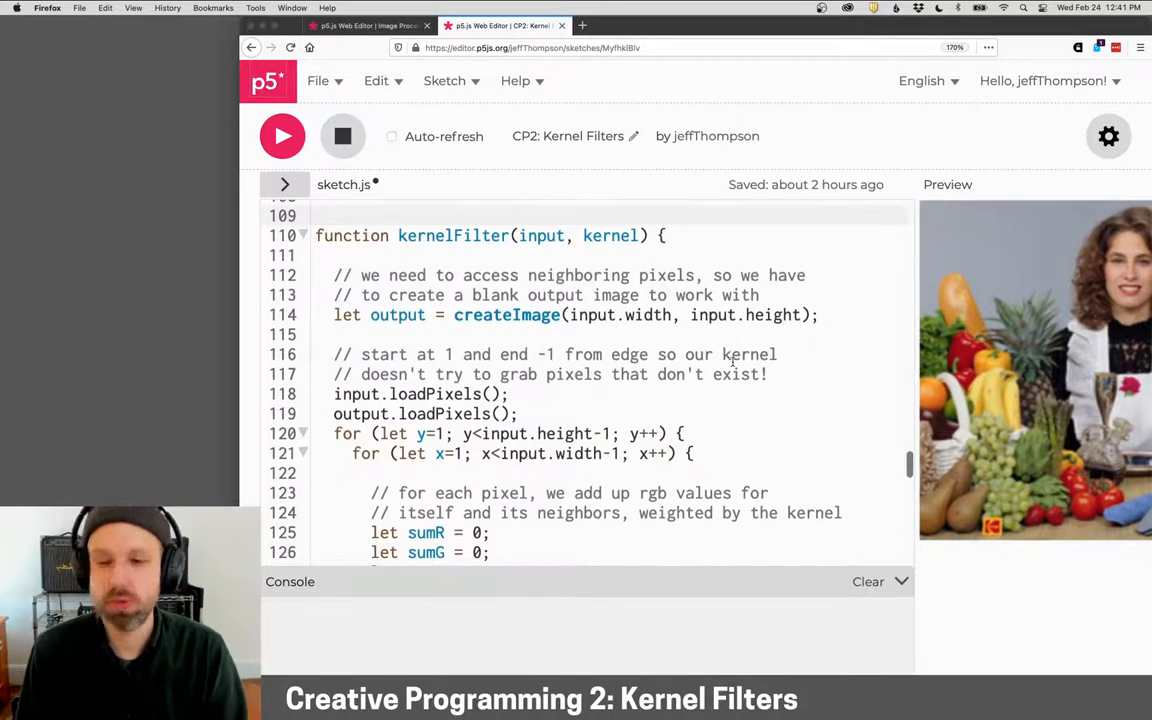
{"action": "left_click", "coordinate": [336, 275]}
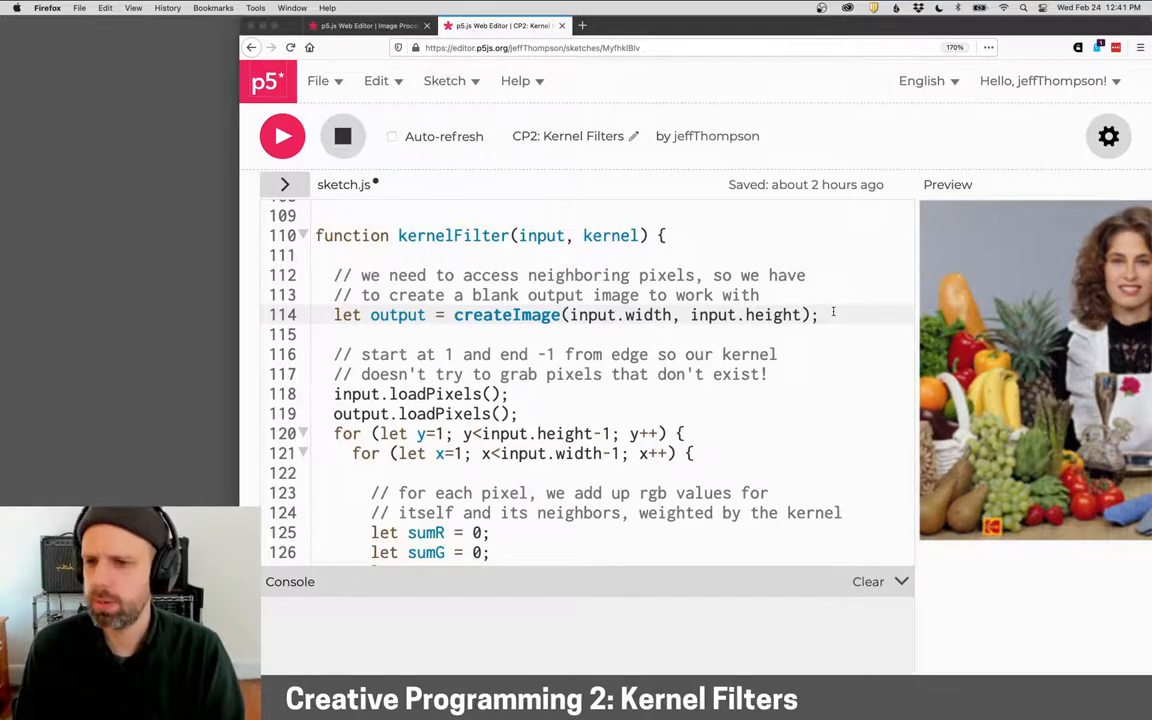
{"action": "scroll", "scroll_direction": "down", "scroll_amount": 3}
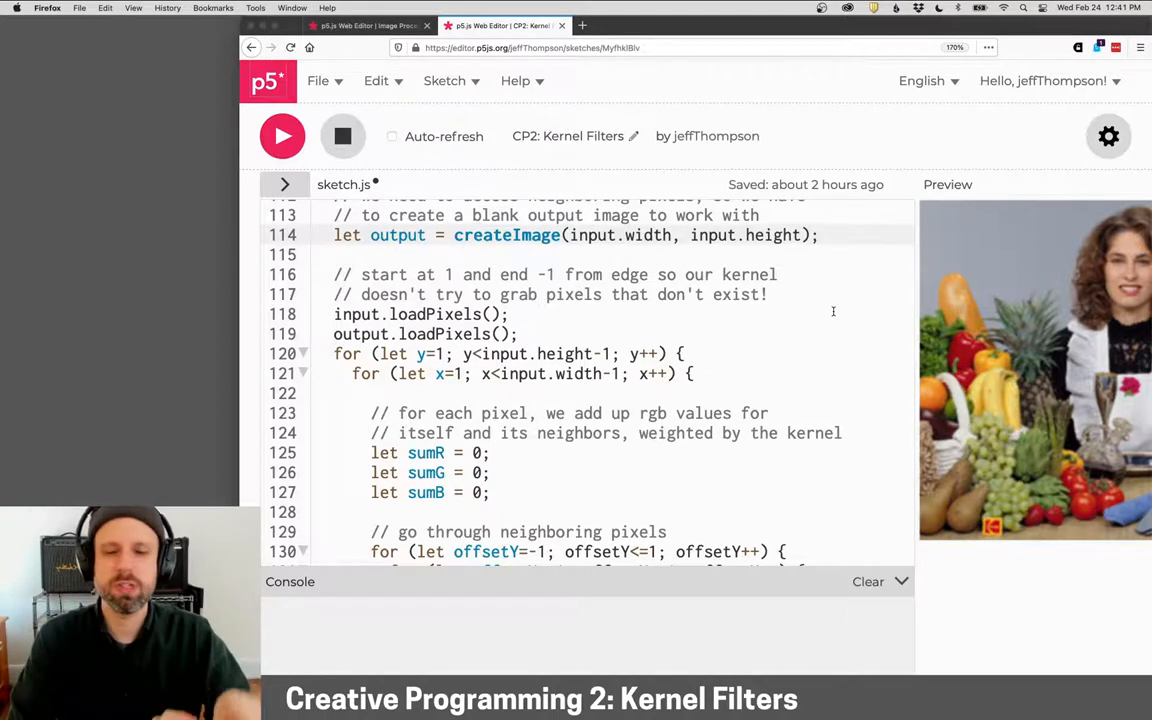
{"action": "left_click", "coordinate": [819, 235]}
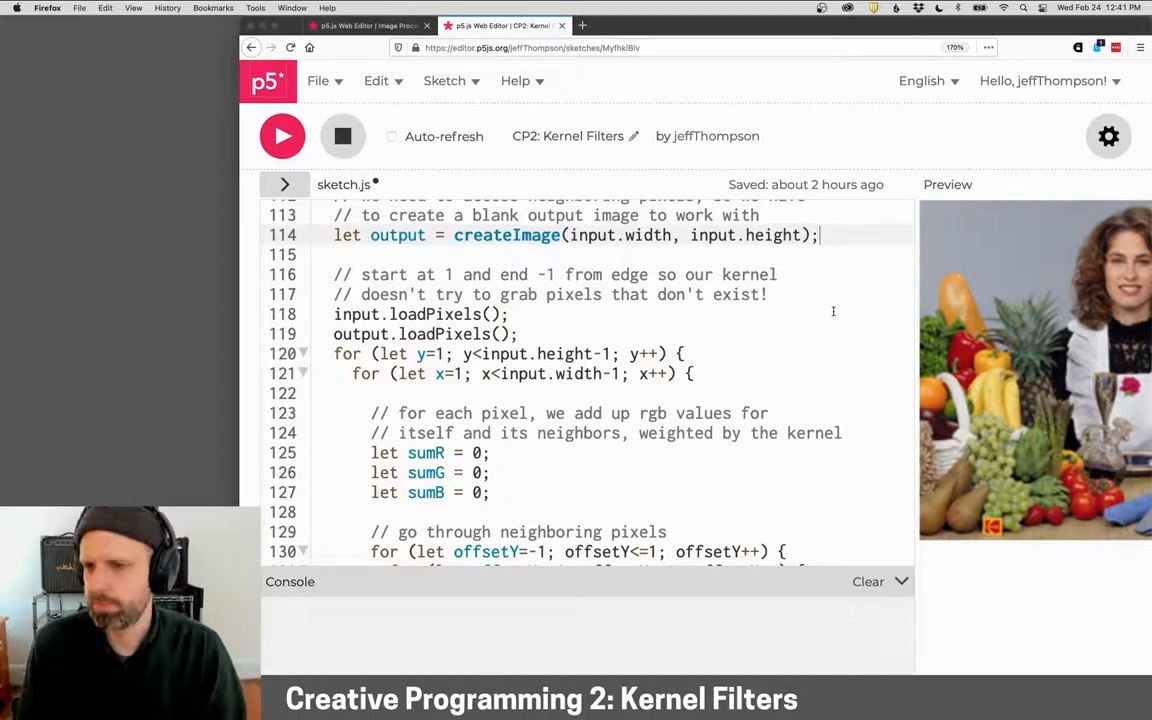
{"action": "scroll", "scroll_direction": "down", "scroll_amount": 3}
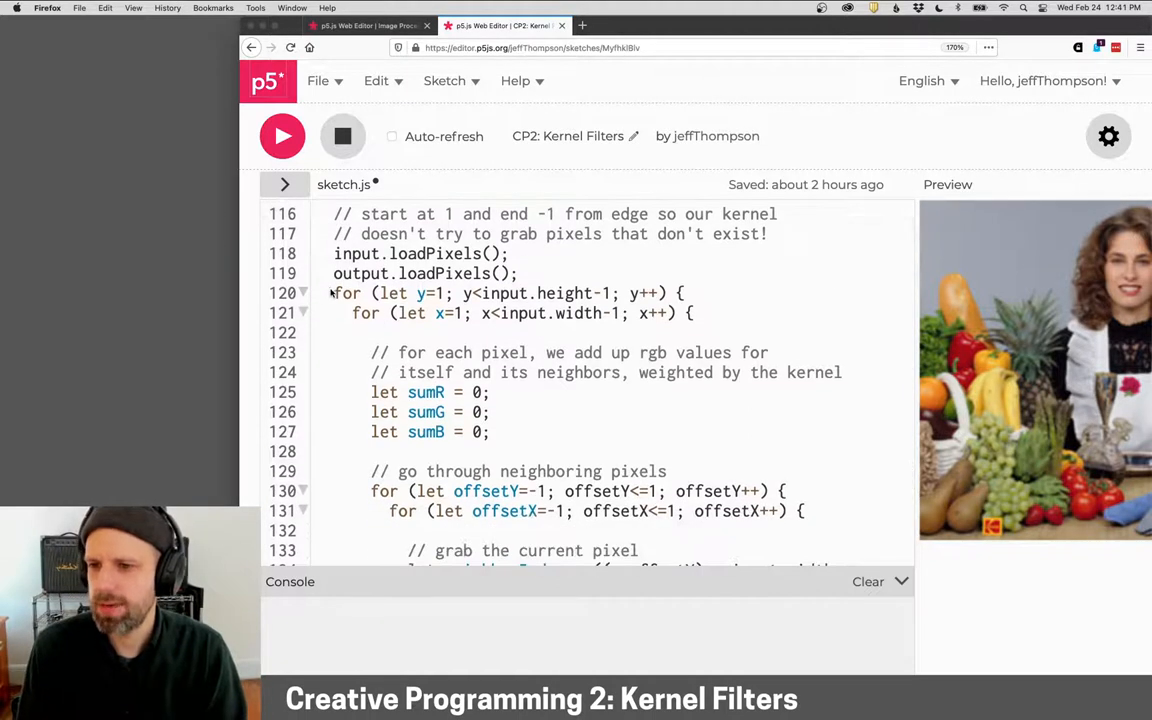
{"action": "left_click", "coordinate": [547, 313]}
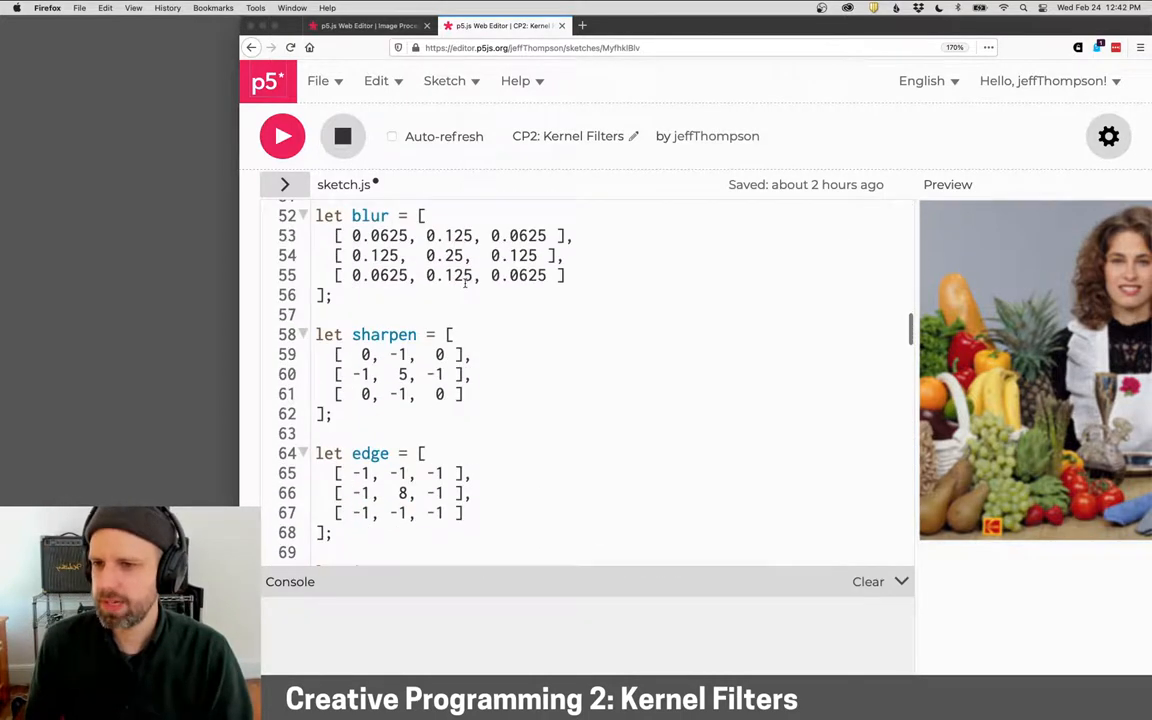
{"action": "scroll", "scroll_direction": "down", "scroll_amount": 3}
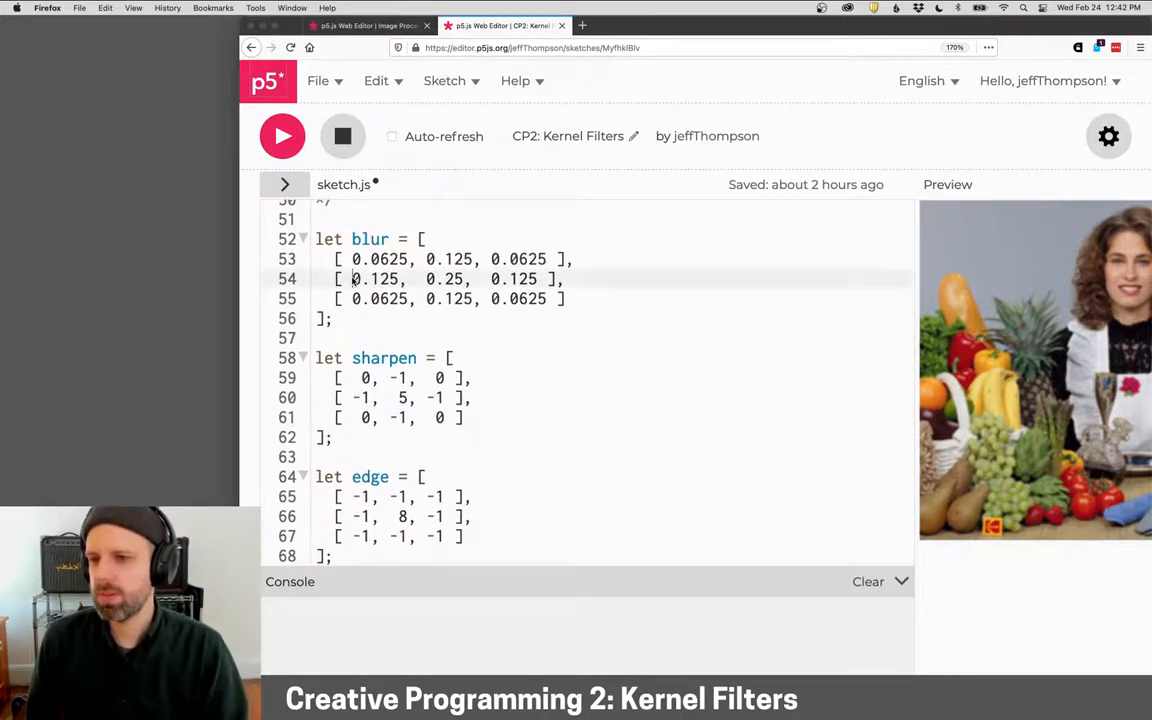
{"action": "double_click", "coordinate": [375, 279]}
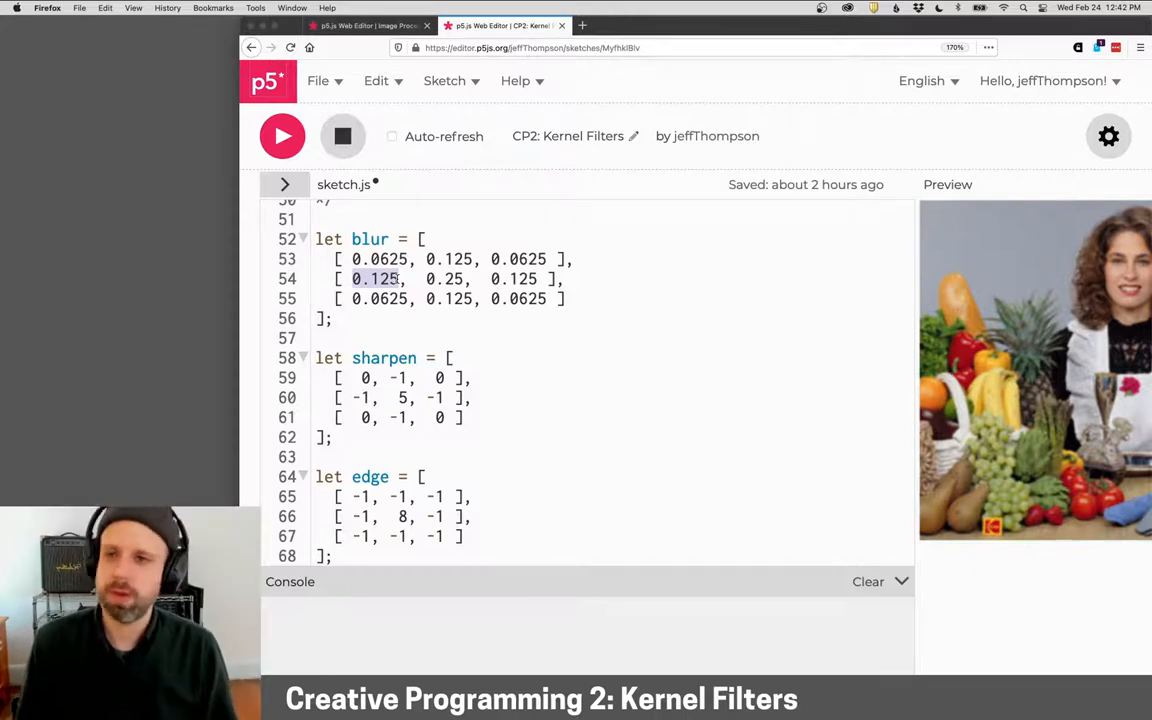
{"action": "scroll", "scroll_direction": "down", "scroll_amount": 3}
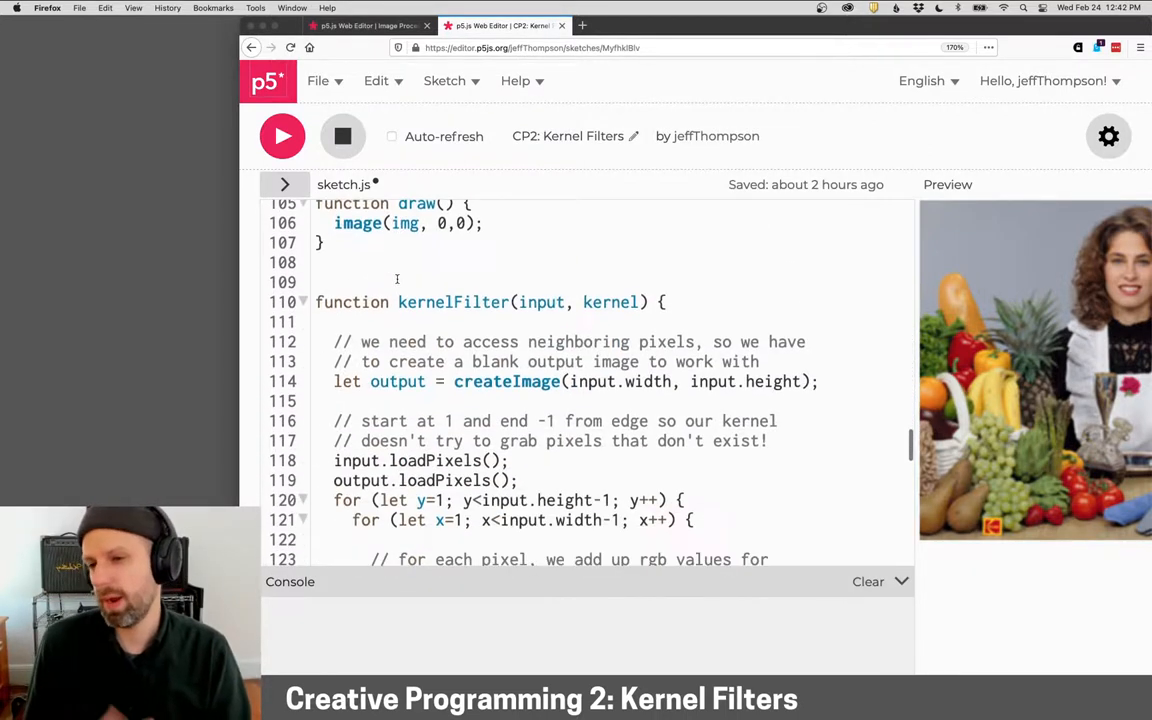
{"action": "scroll", "scroll_direction": "down", "scroll_amount": 3}
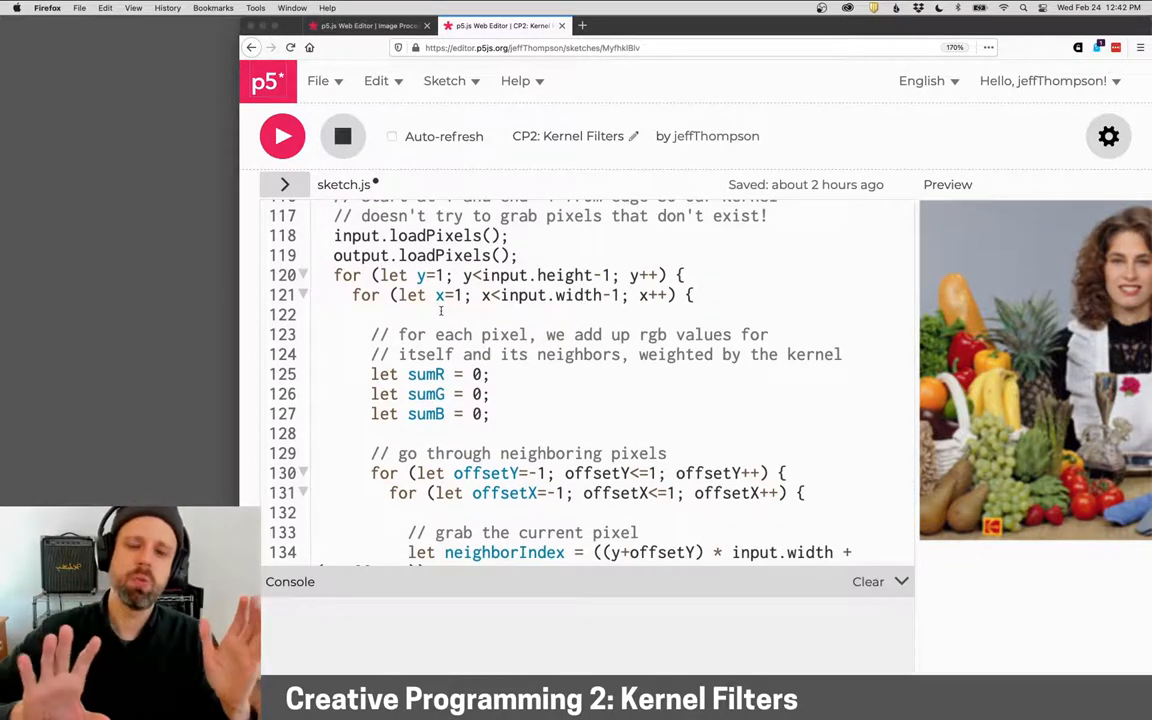
{"action": "scroll", "scroll_direction": "down", "scroll_amount": 3}
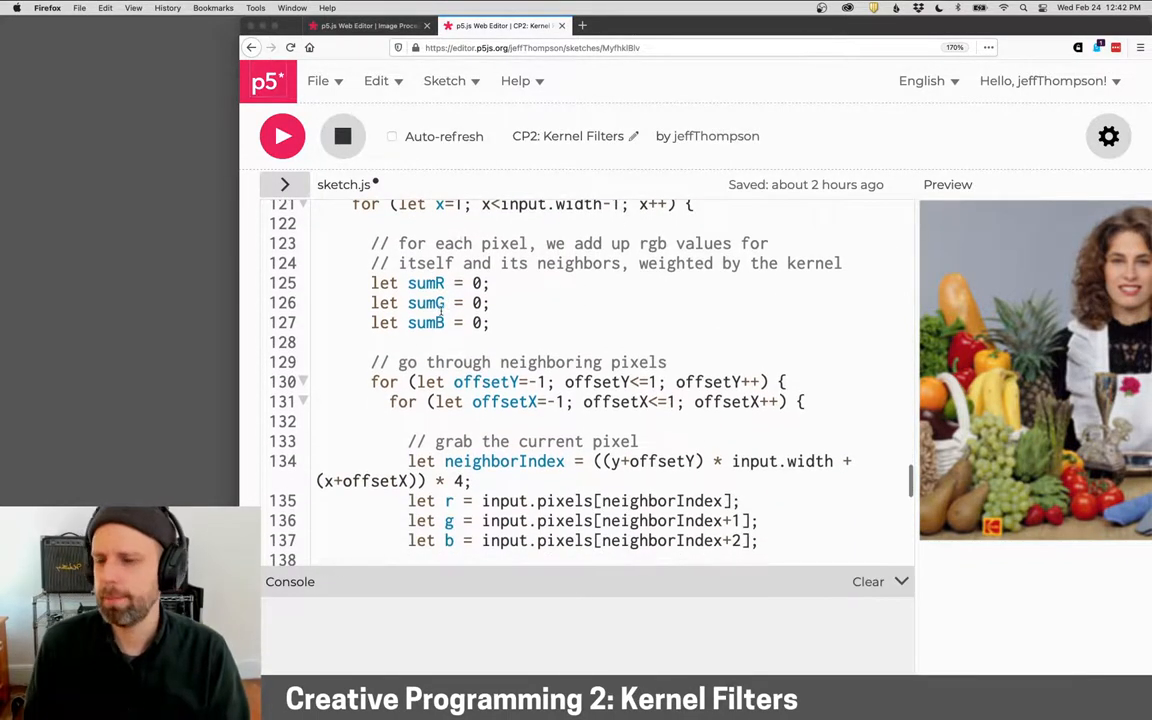
{"action": "left_click_drag", "start_coordinate": [371, 283], "coordinate": [493, 322]}
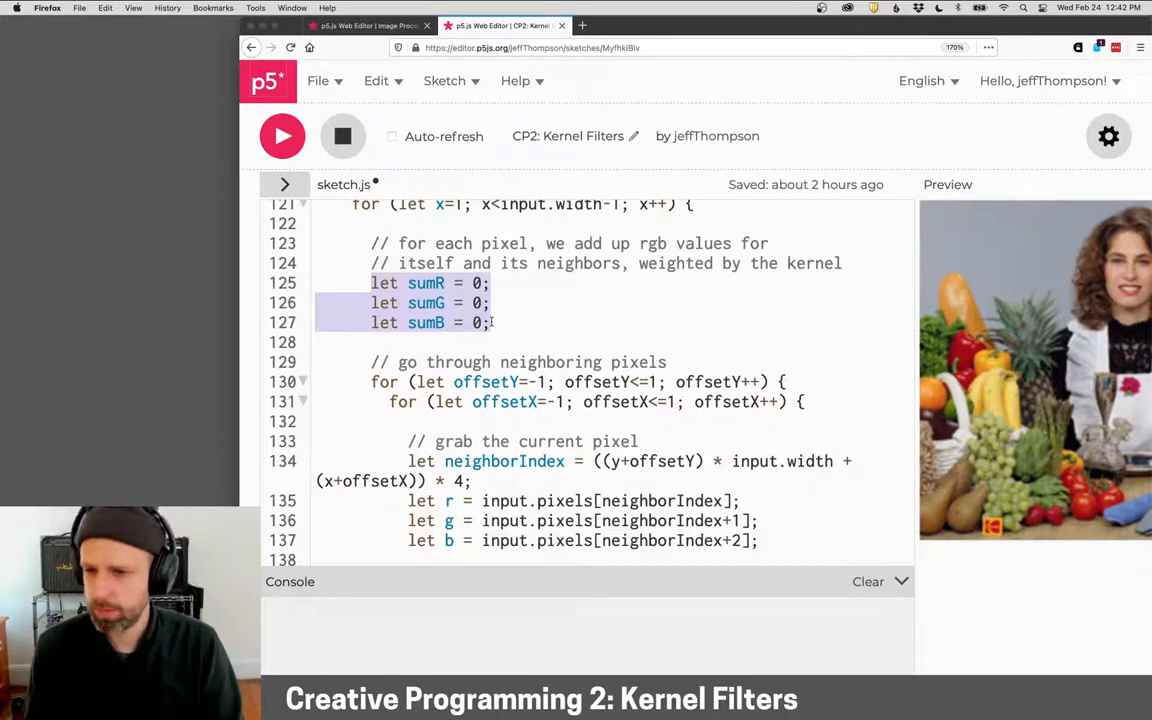
{"action": "scroll", "scroll_direction": "down", "scroll_amount": 3}
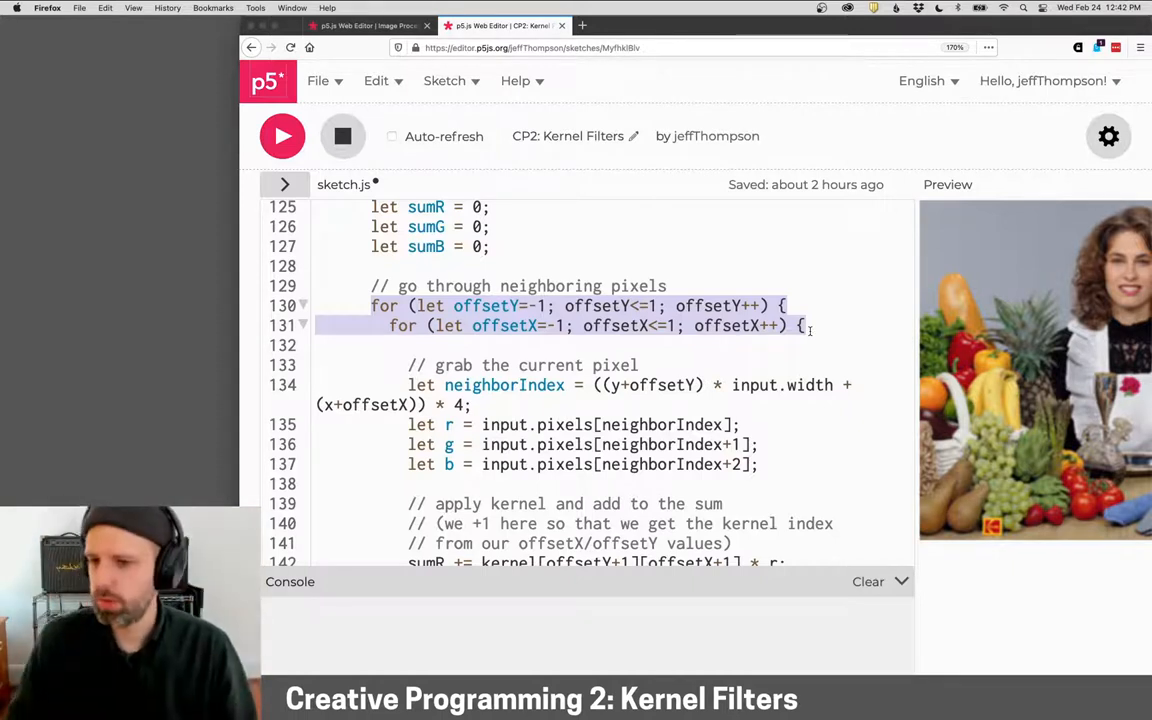
{"action": "scroll", "scroll_direction": "down", "scroll_amount": 3}
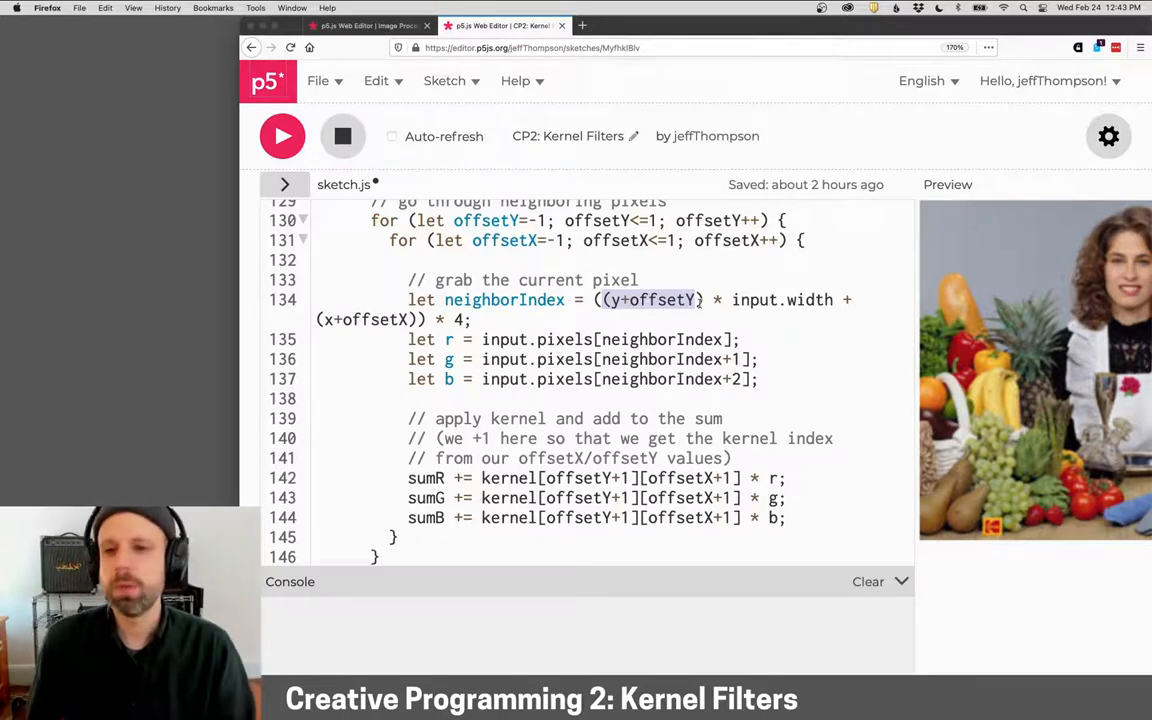
{"action": "mouse_move", "coordinate": [665, 323]}
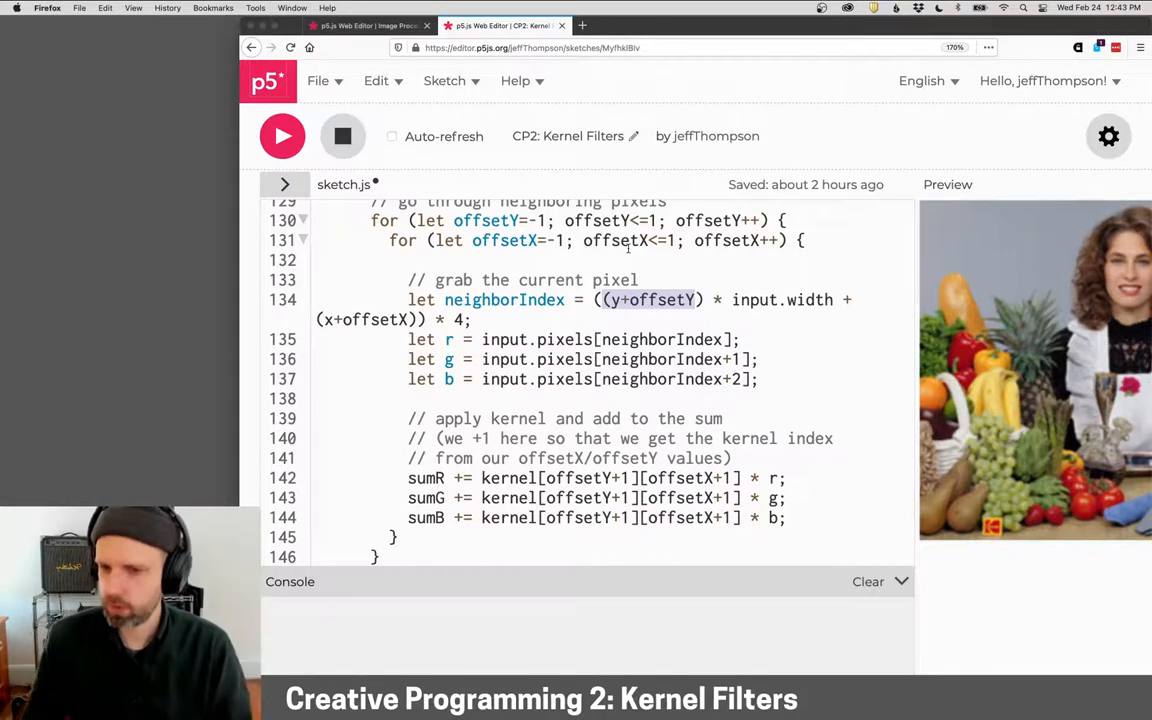
{"action": "scroll", "scroll_direction": "down", "scroll_amount": 3}
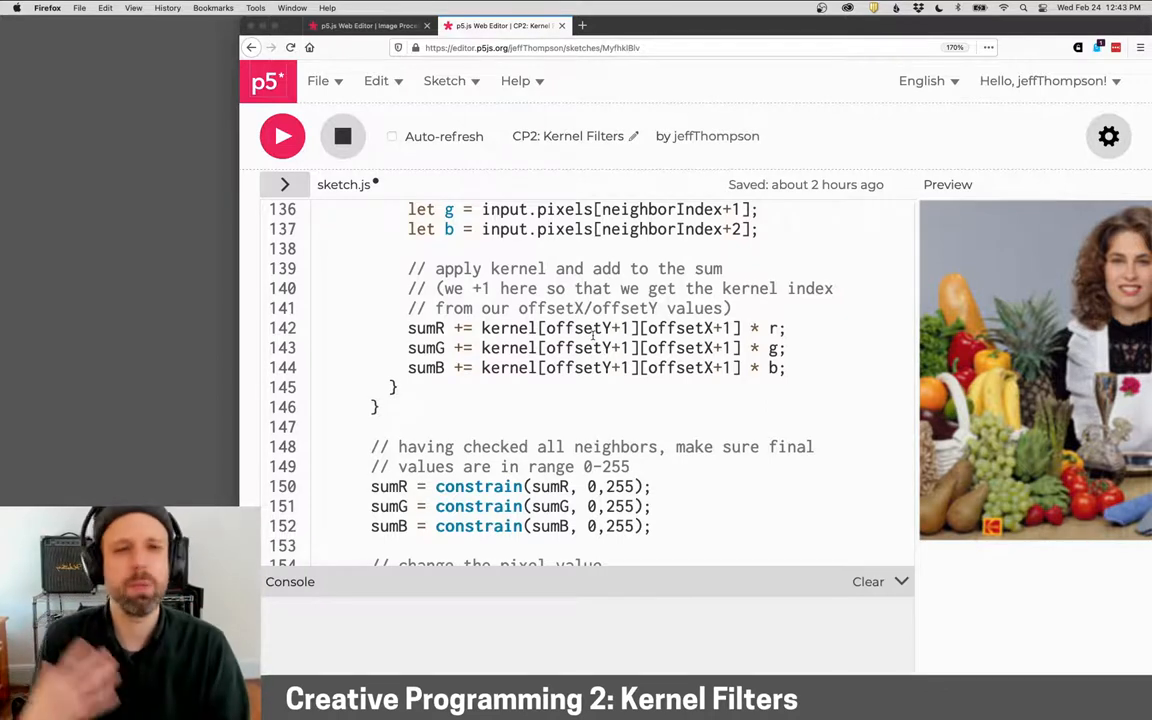
Select the output.pixels lines writing clamped sums and widen the preview pane
{"action": "scroll", "scroll_direction": "down", "scroll_amount": 3}
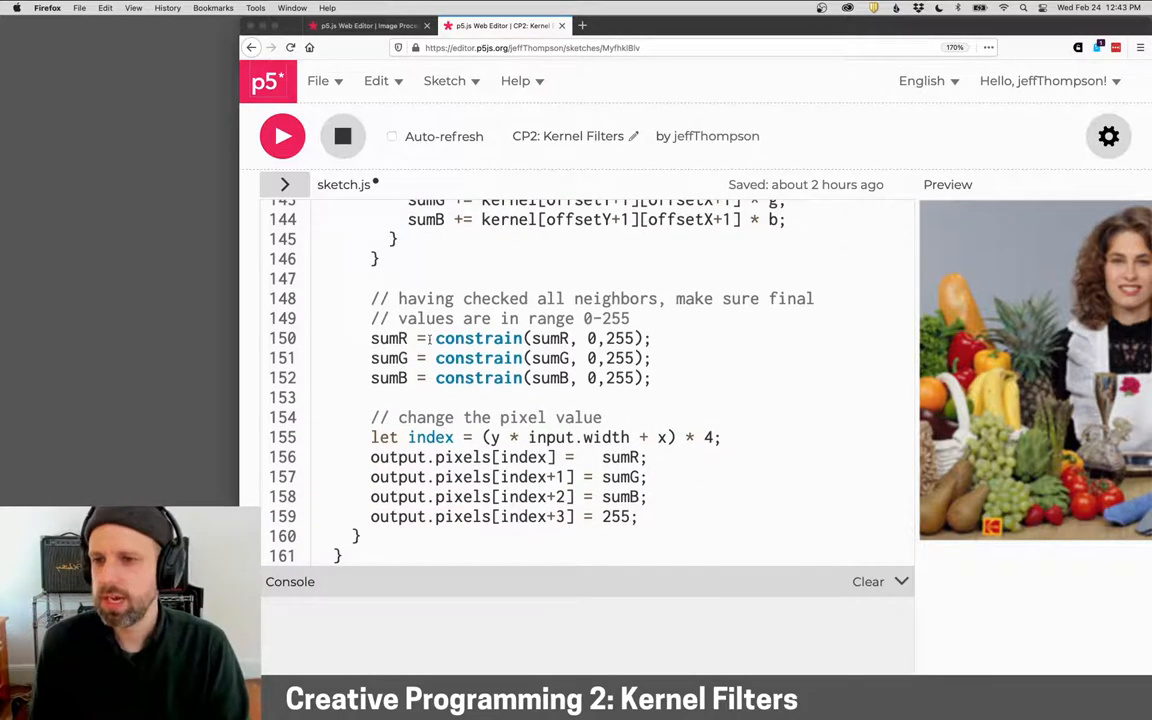
{"action": "double_click", "coordinate": [478, 338]}
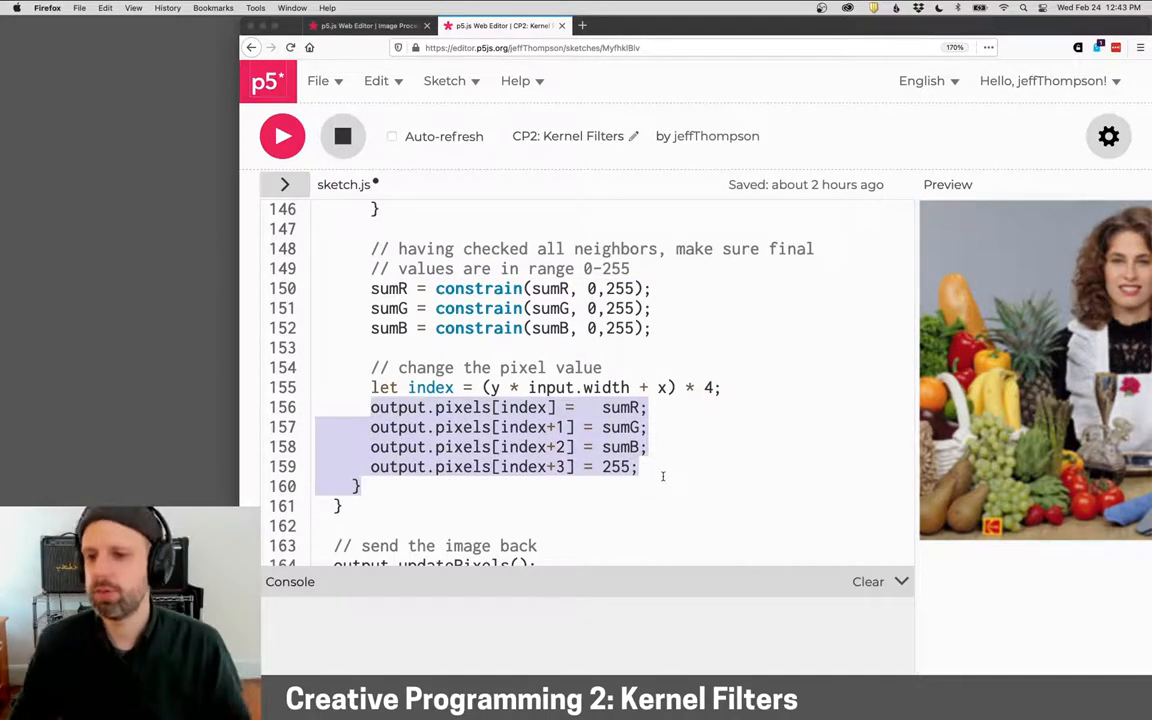
{"action": "scroll", "scroll_direction": "down", "scroll_amount": 3}
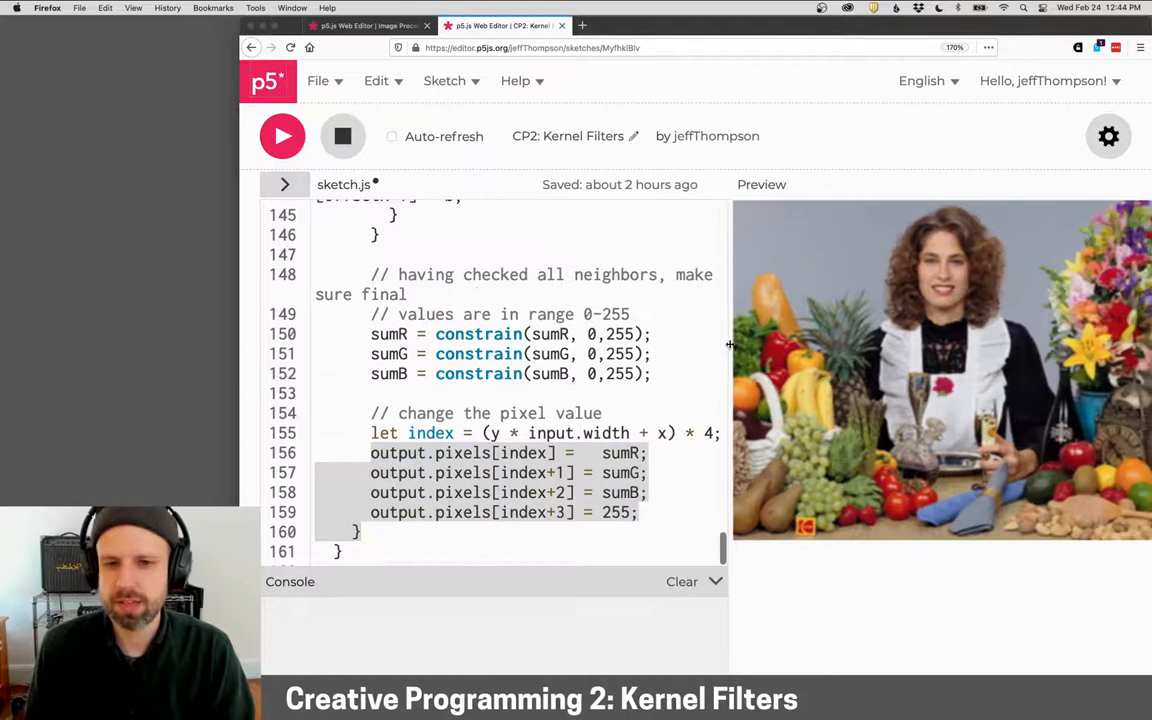
Run the sketch with the sharpen kernel so the preview shows a crisper photo
{"action": "left_click", "coordinate": [282, 136]}
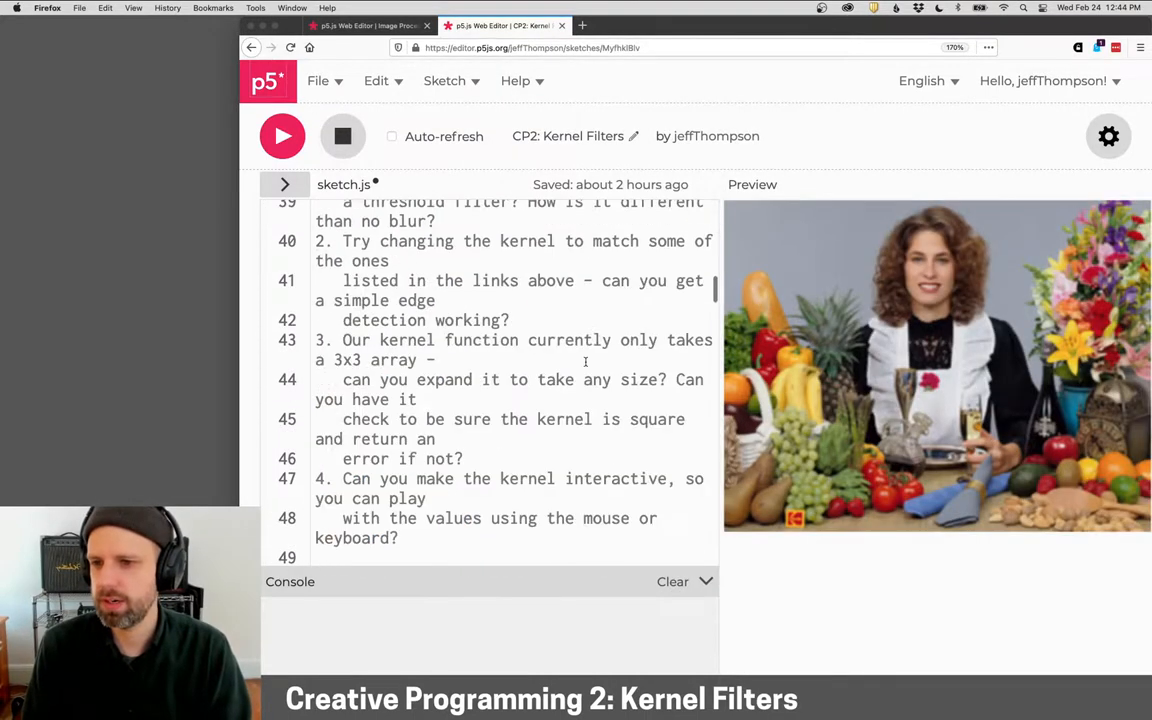
{"action": "scroll", "scroll_direction": "down", "scroll_amount": 3}
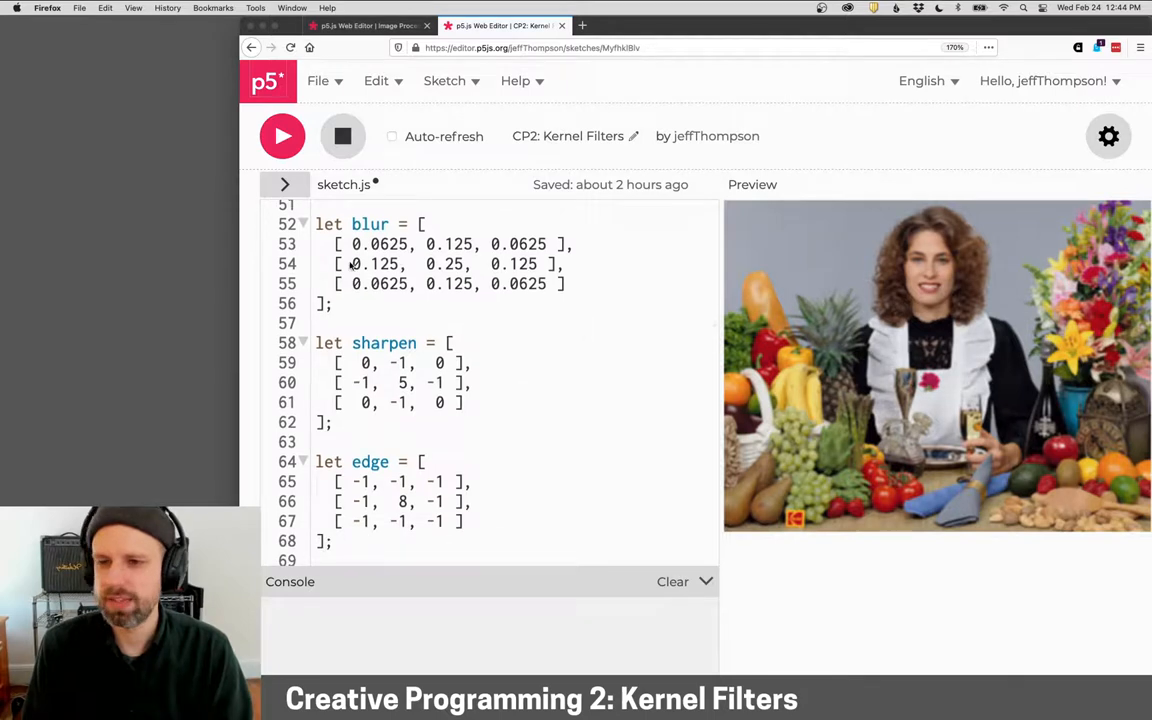
{"action": "scroll", "scroll_direction": "down", "scroll_amount": 3}
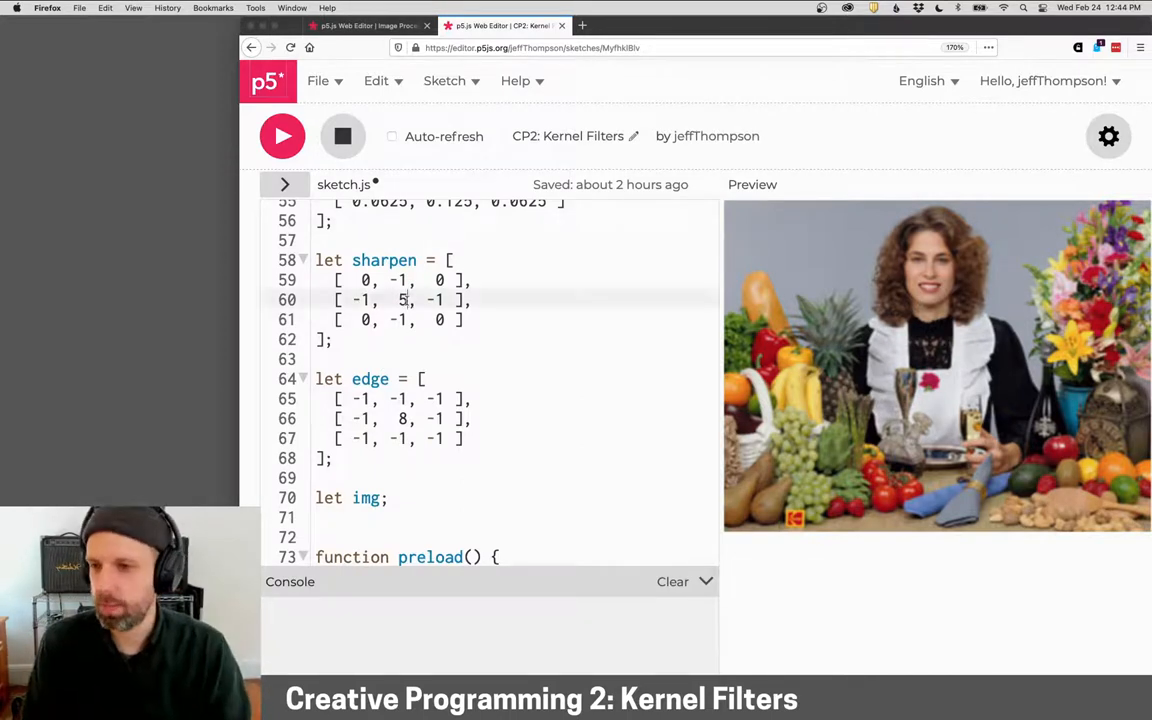
{"action": "scroll", "scroll_direction": "down", "scroll_amount": 3}
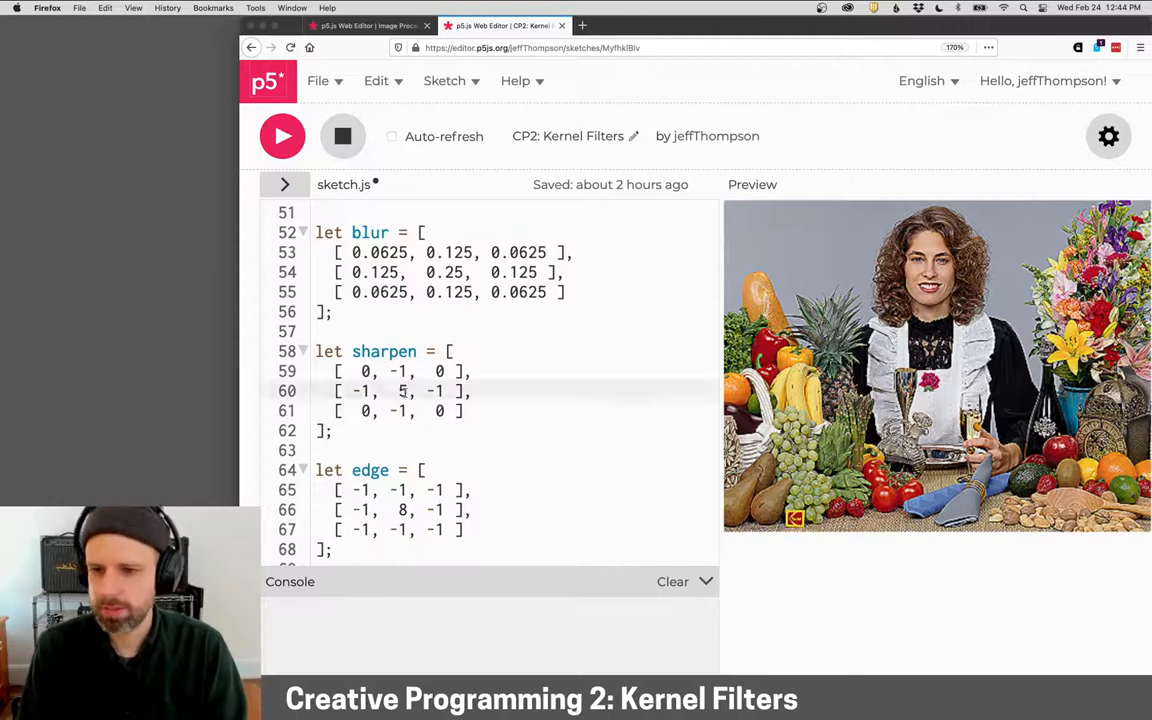
Try different sharpen centre weights, then set the top-middle weight to 0.5
{"action": "type", "text": "1"}
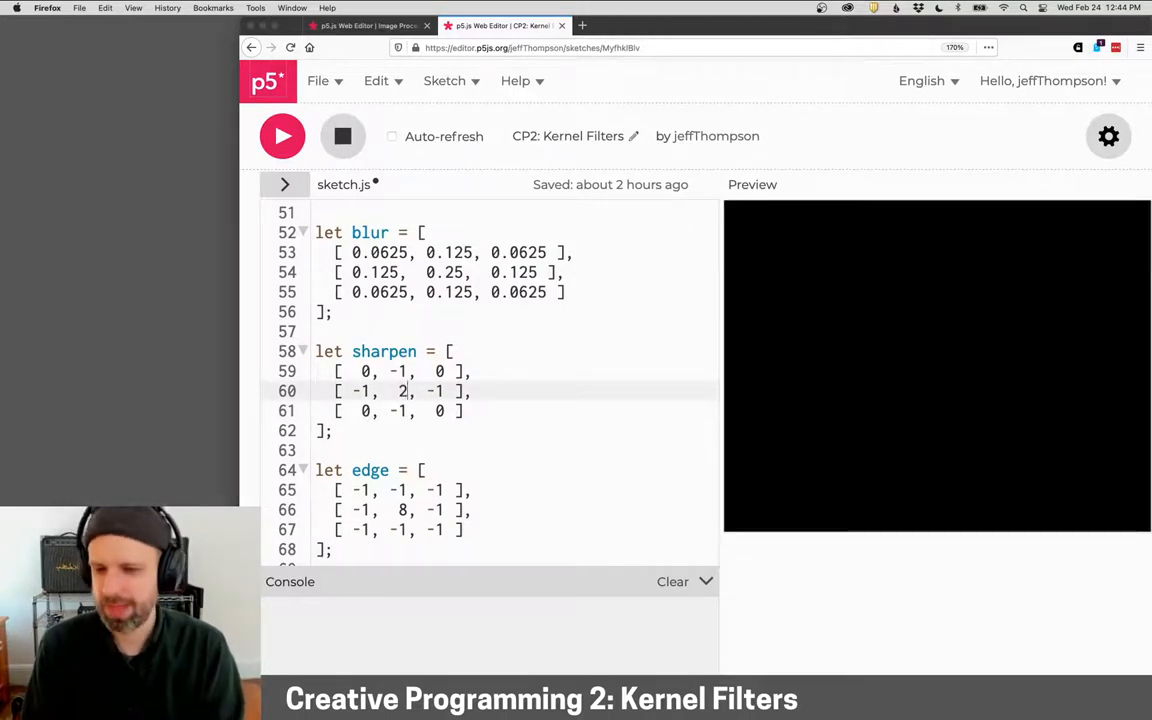
{"action": "key", "text": "Backspace"}
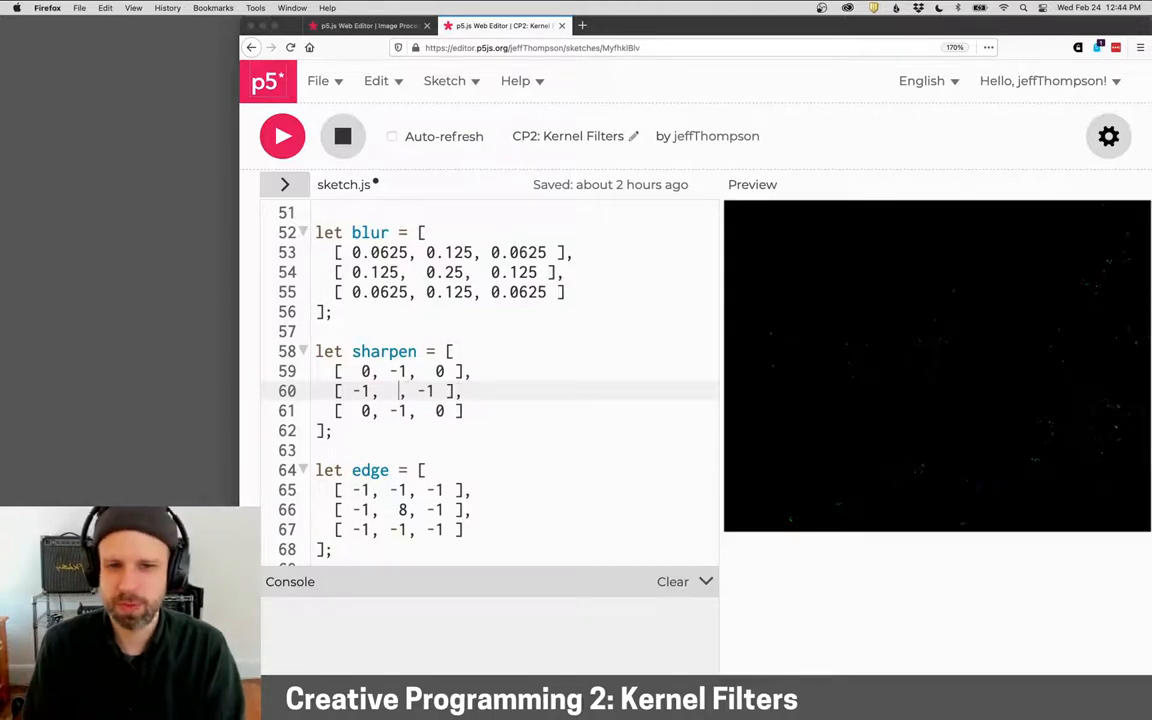
{"action": "type", "text": "3"}
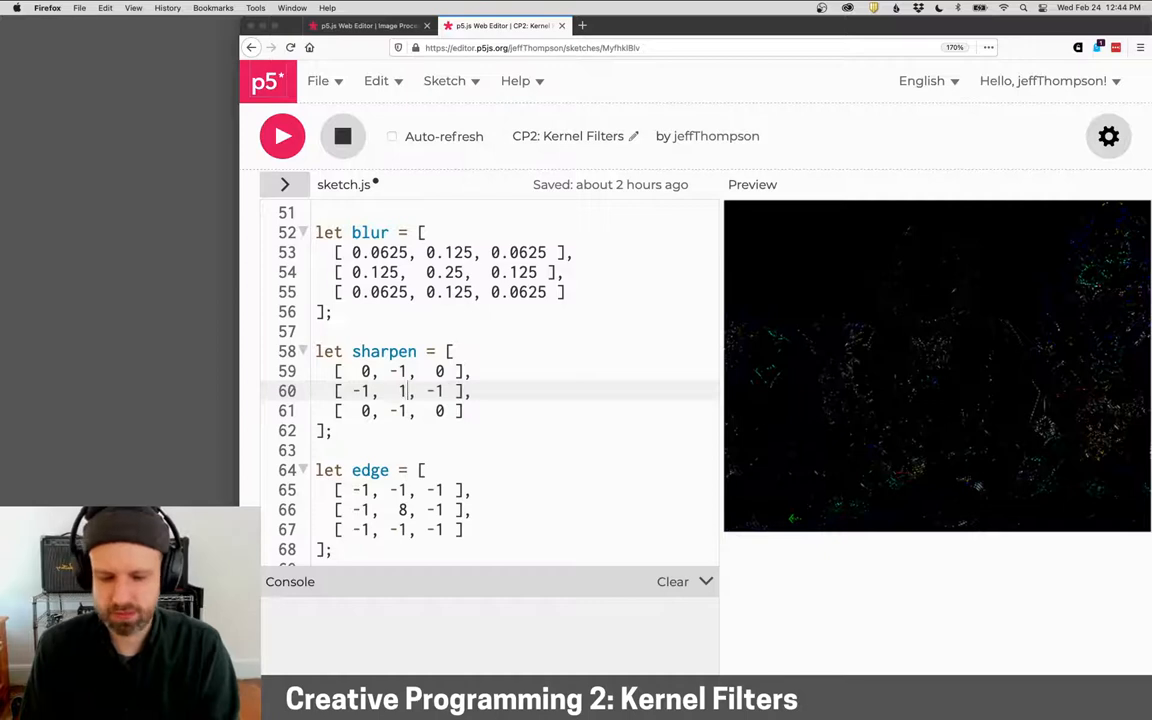
{"action": "type", "text": "0"}
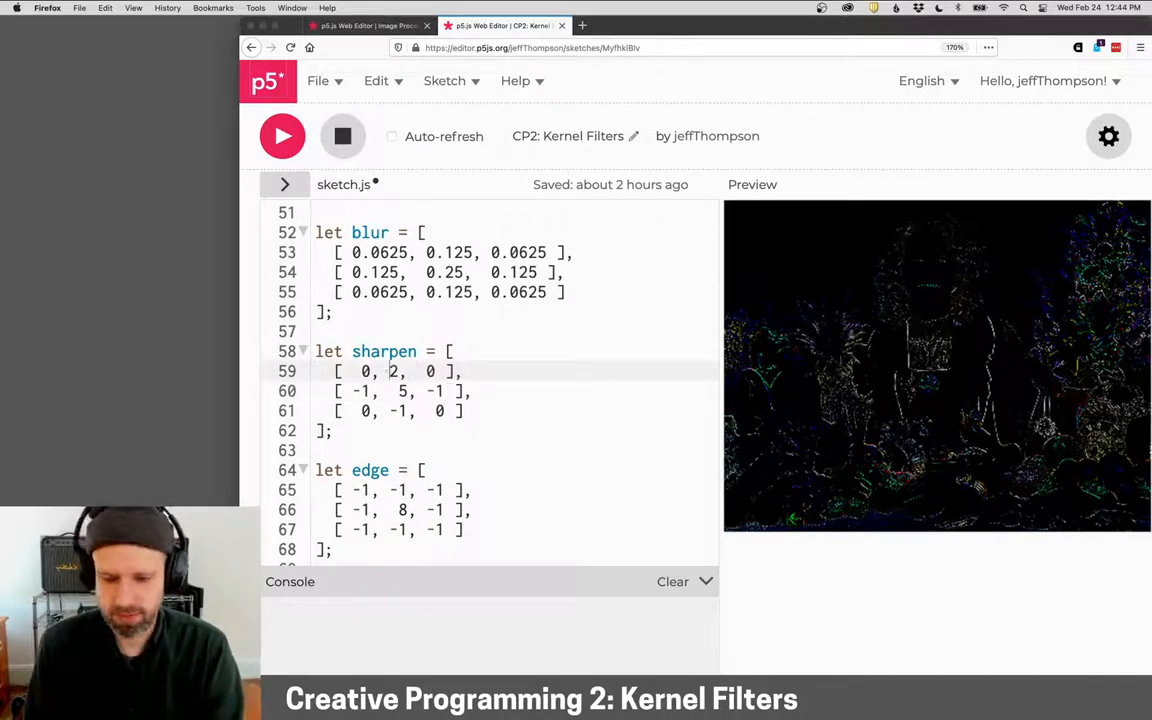
{"action": "type", "text": "0"}
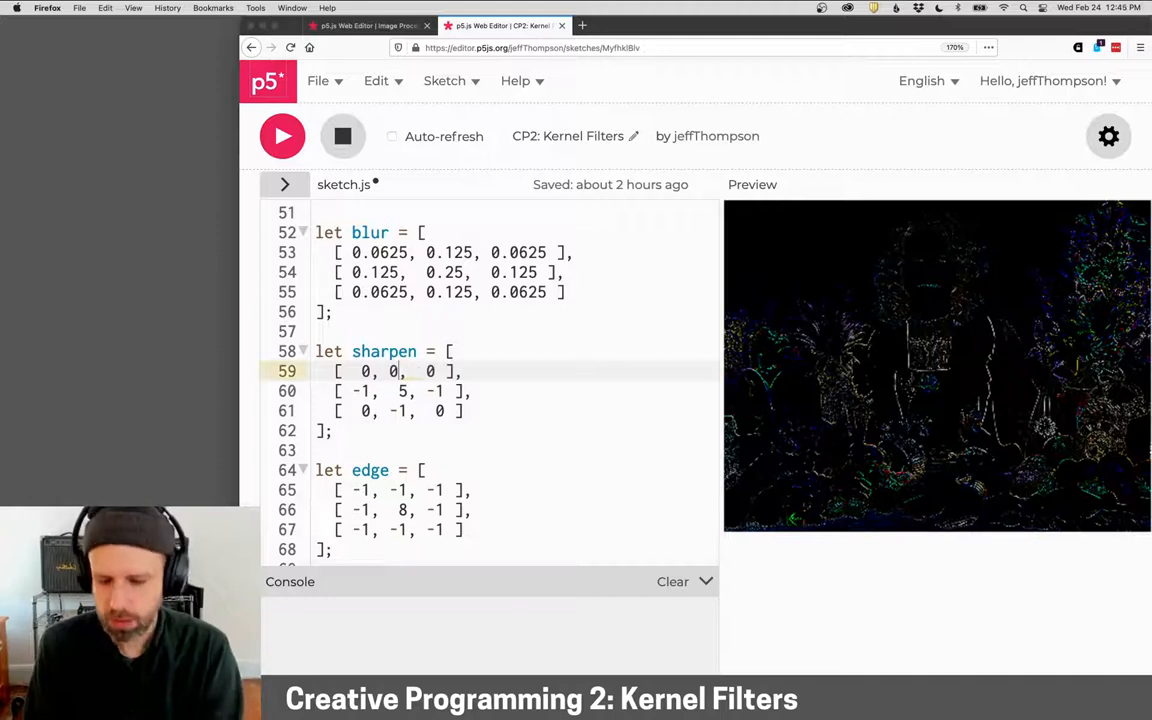
{"action": "type", "text": ".5"}
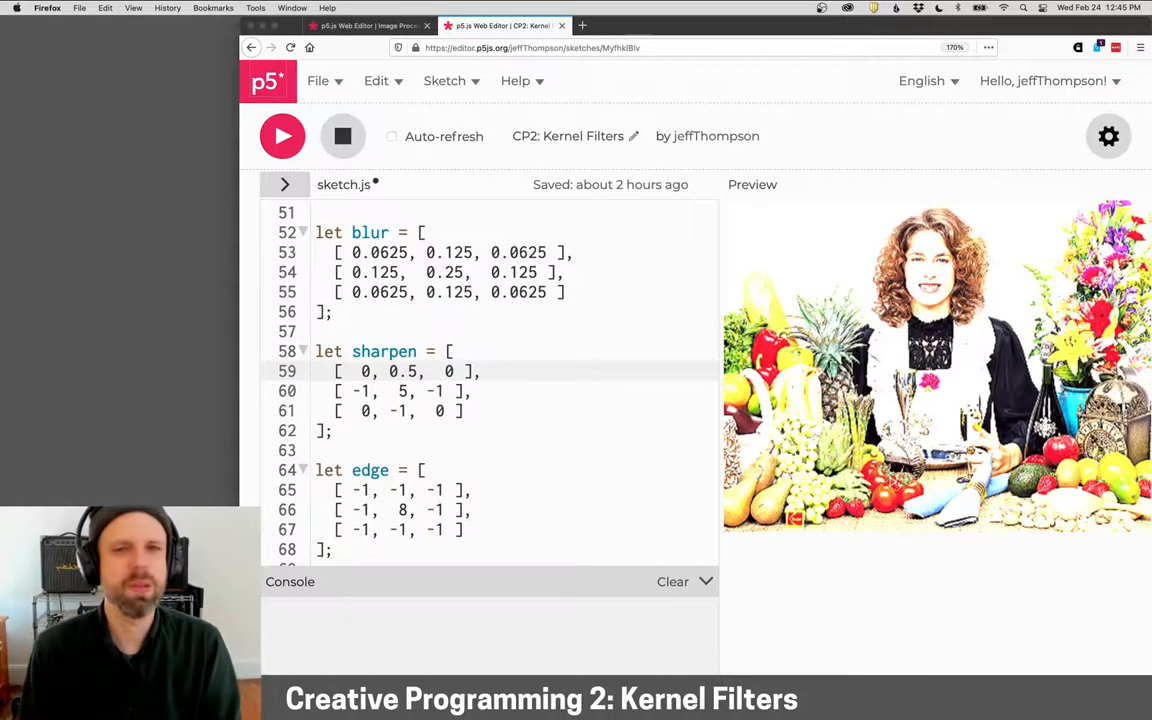